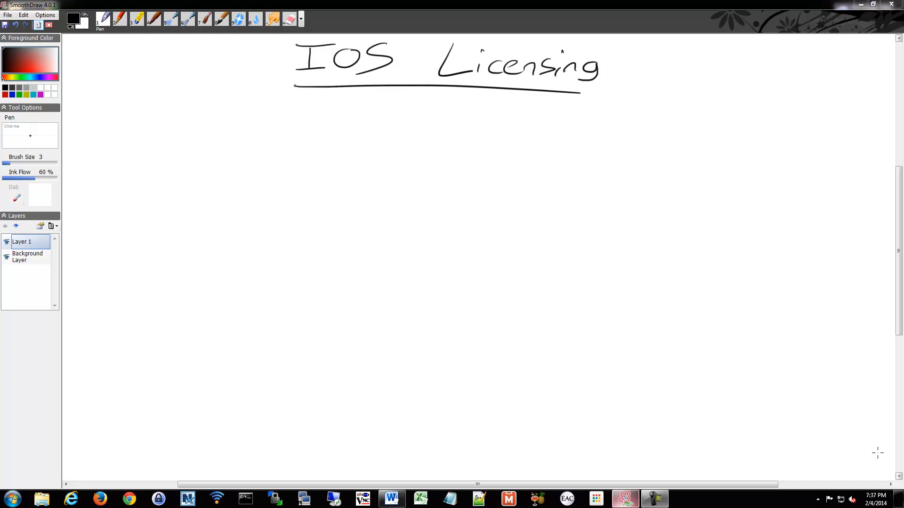
mouse_move(168, 209)
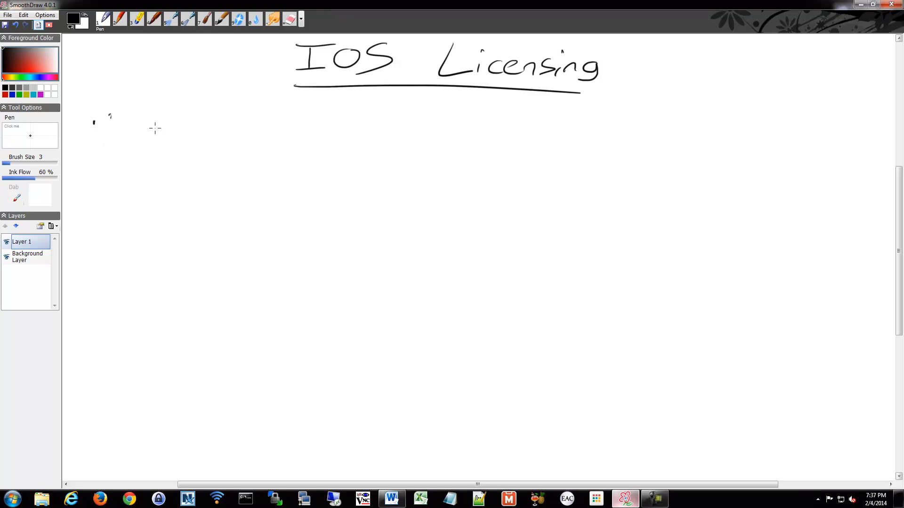
Step: Handwrite the first bullet "One" IOS beneath the IOS Licensing title
left_click_drag(110, 127, 176, 124)
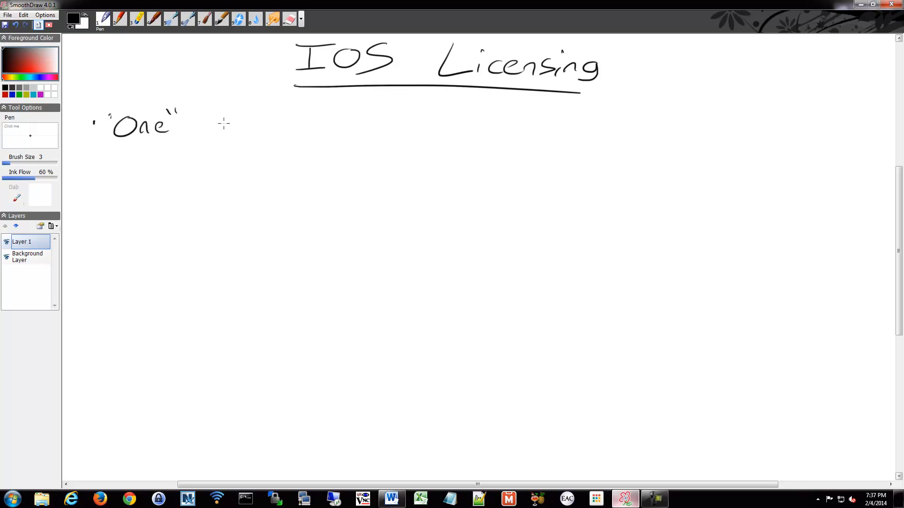
left_click_drag(216, 124, 268, 136)
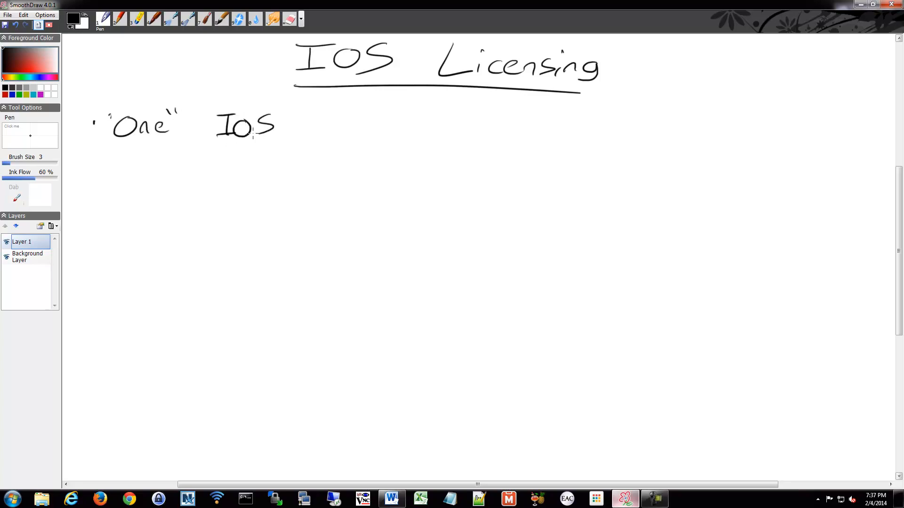
mouse_move(368, 324)
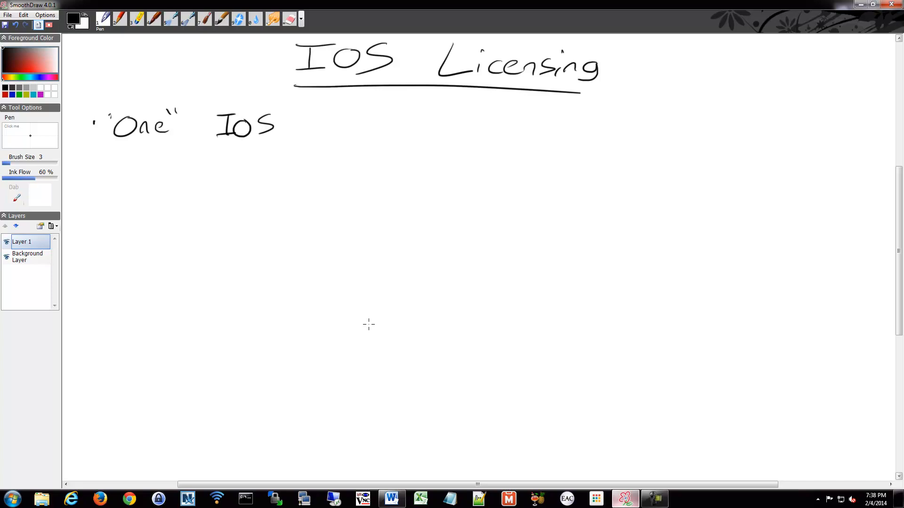
mouse_move(118, 181)
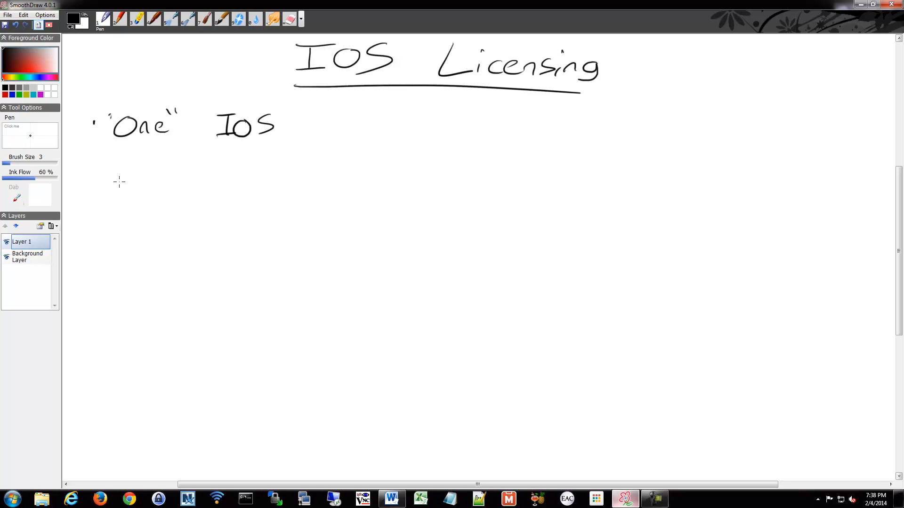
mouse_move(125, 204)
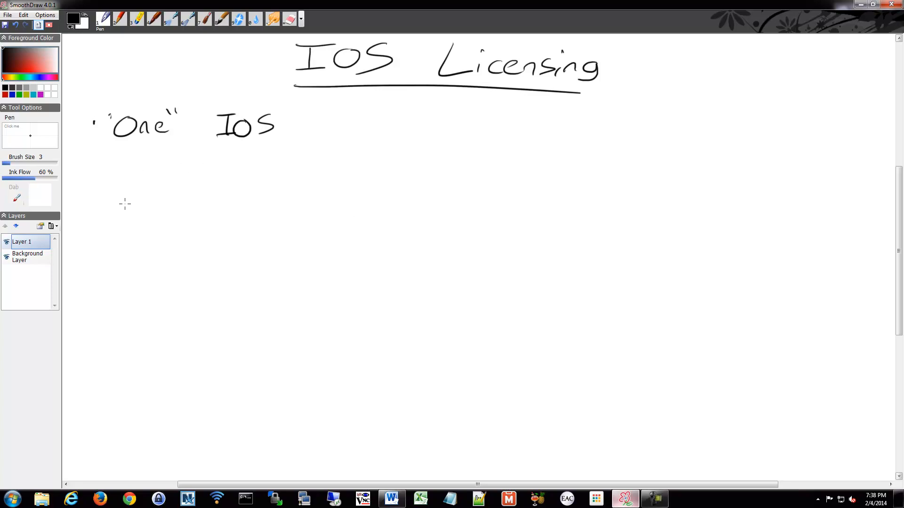
mouse_move(429, 105)
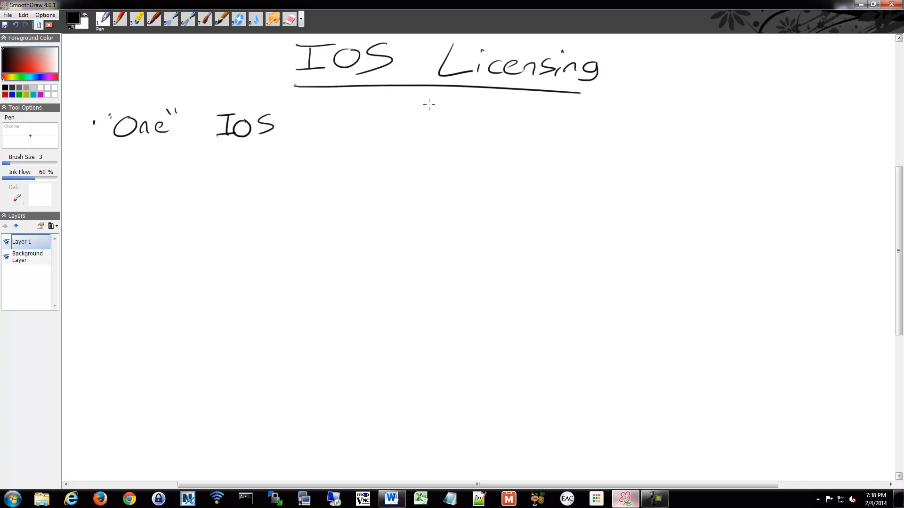
mouse_move(91, 168)
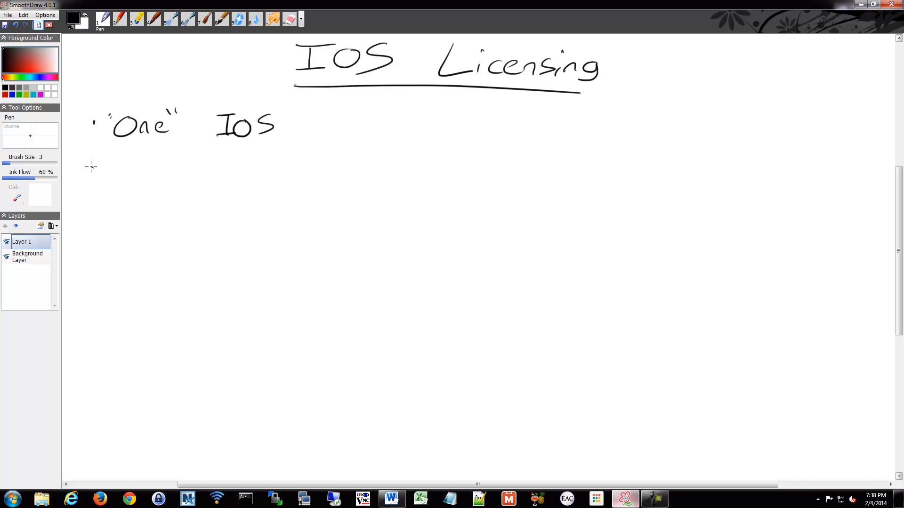
Step: Handwrite the bullet "Licensing commands" on a new line below the first bullet
left_click_drag(98, 164, 179, 164)
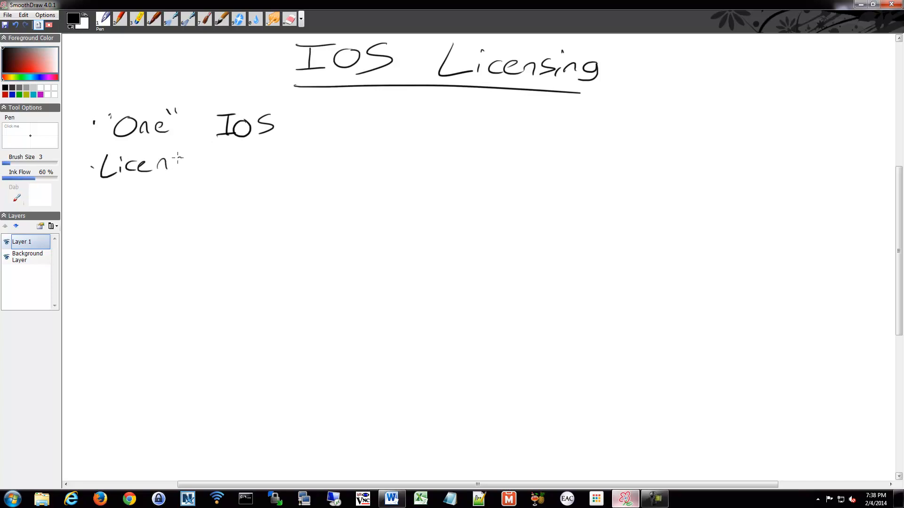
left_click_drag(184, 161, 265, 163)
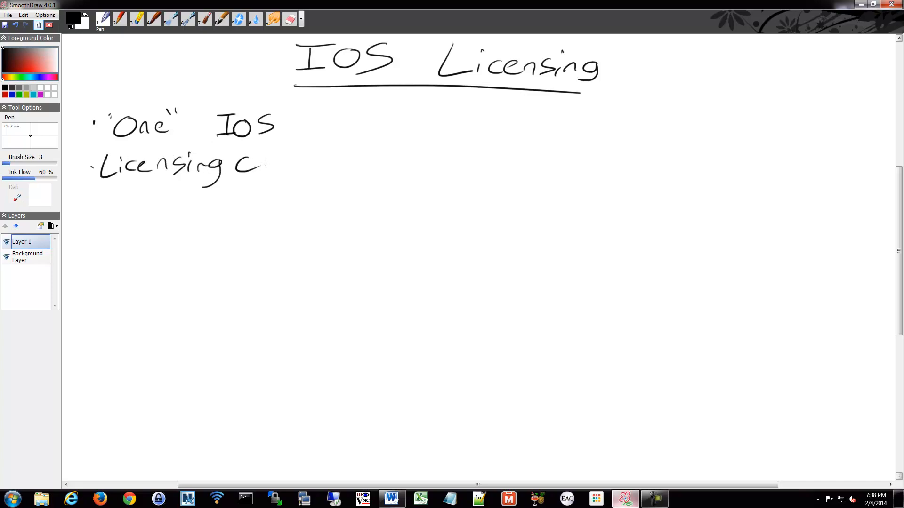
left_click_drag(266, 164, 346, 164)
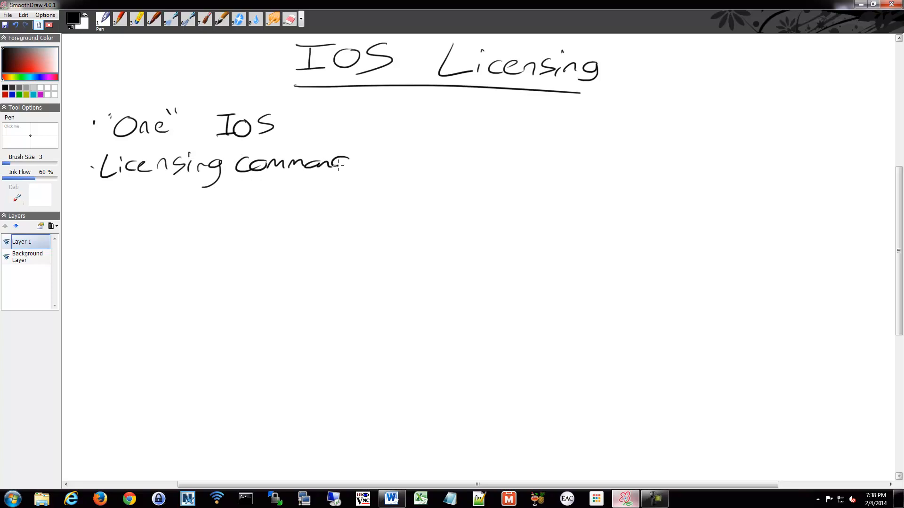
left_click_drag(339, 168, 365, 150)
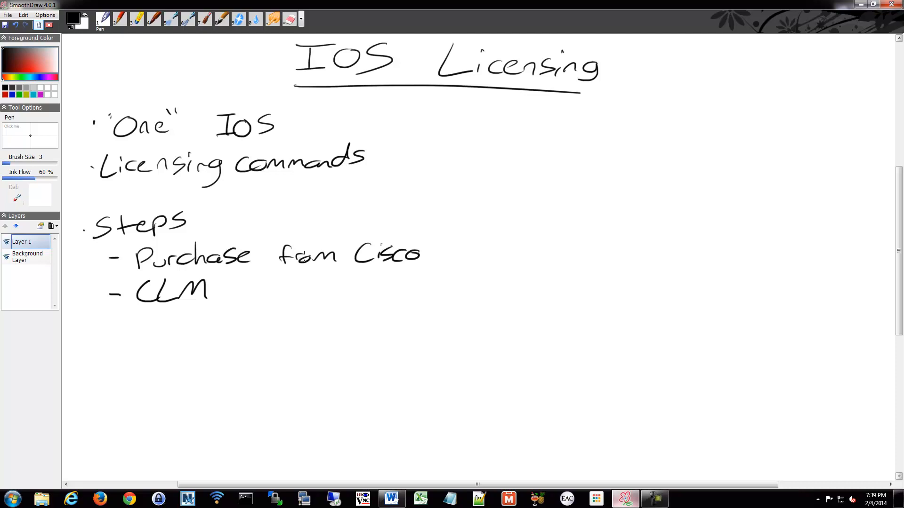
mouse_move(303, 220)
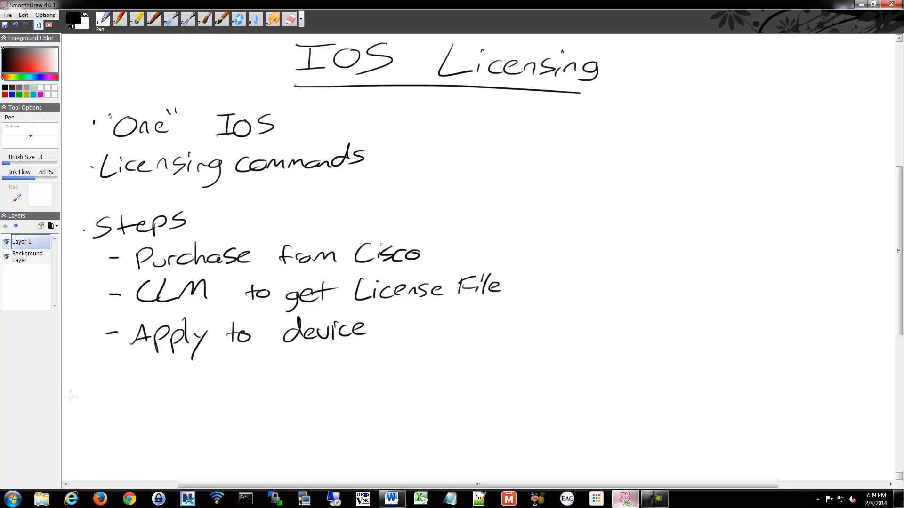
mouse_move(78, 378)
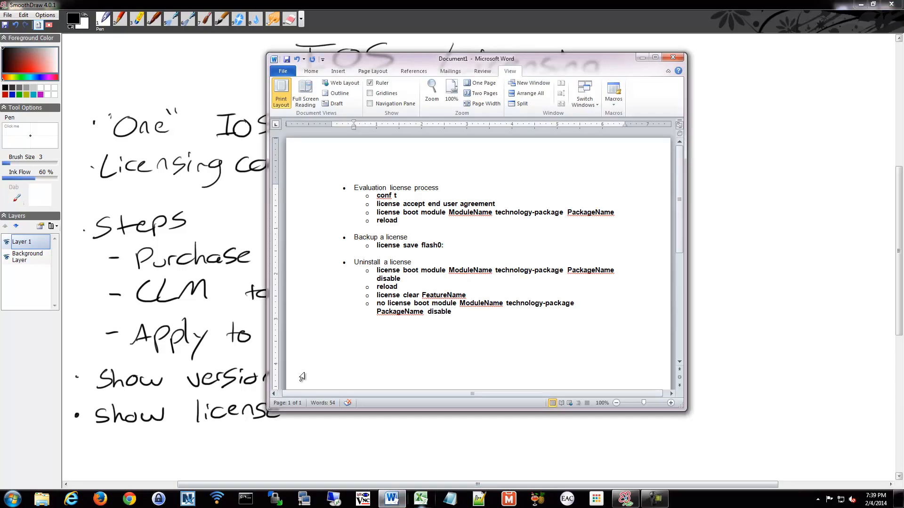
Step: Bring the Word license-command document forward and place the cursor at the list's end
left_click(670, 403)
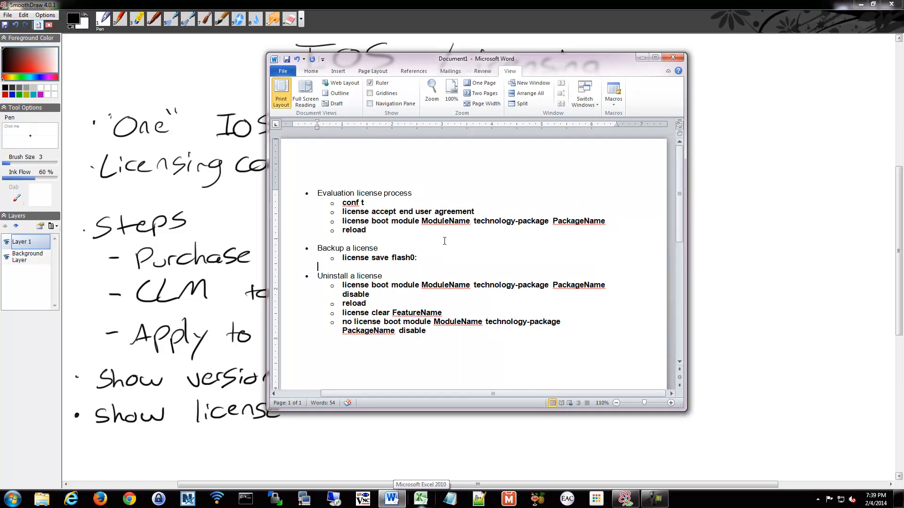
mouse_move(586, 347)
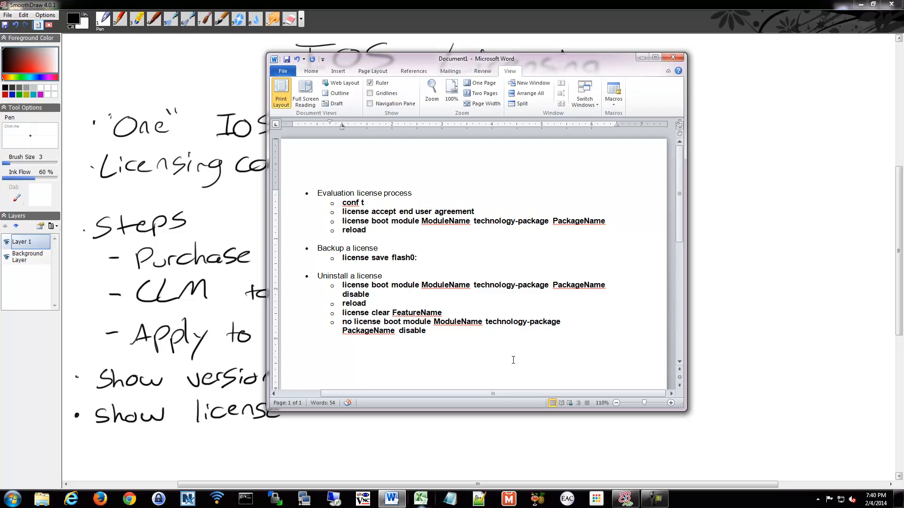
left_click(427, 330)
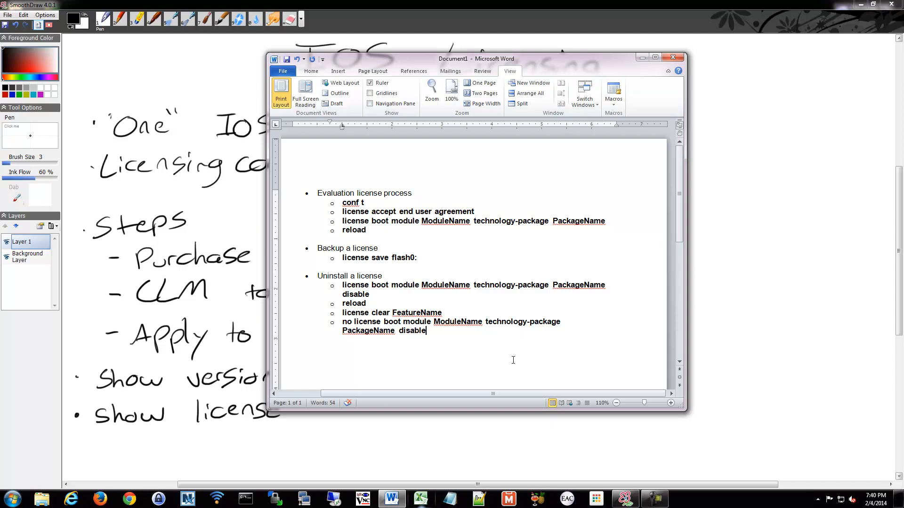
mouse_move(437, 209)
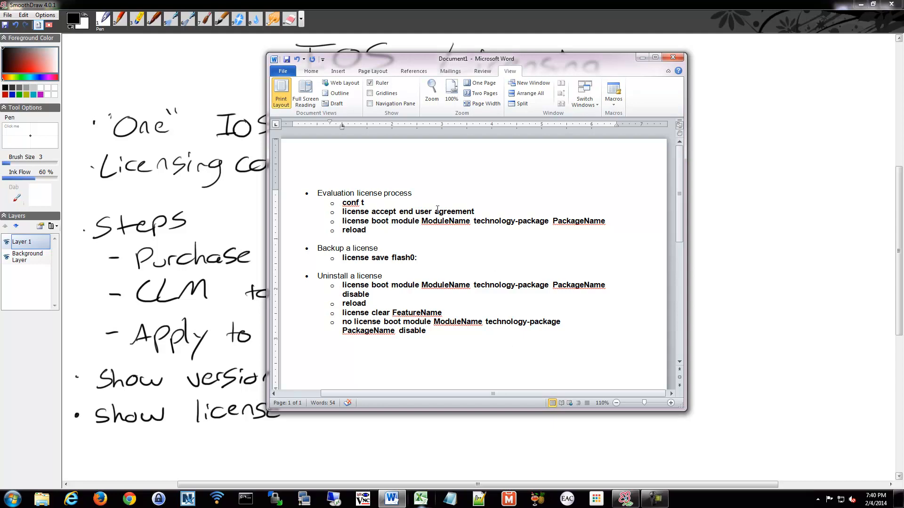
double_click(445, 221)
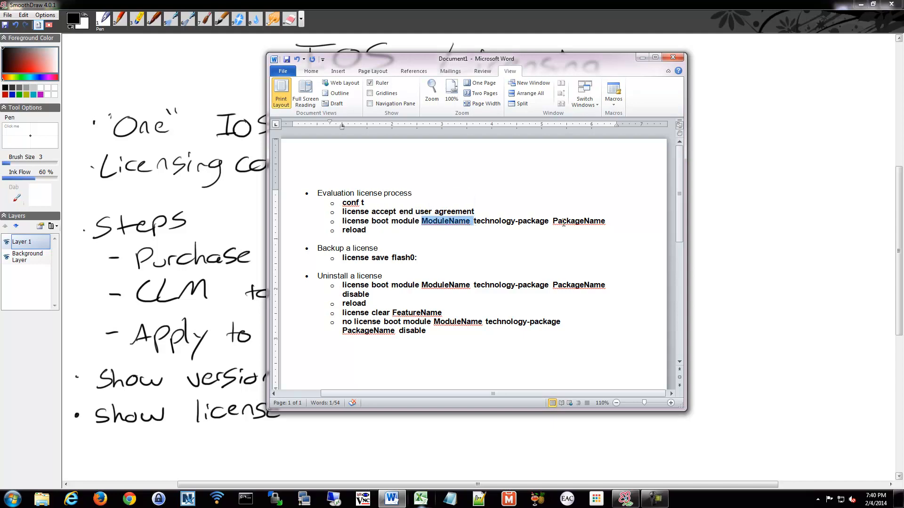
left_click(404, 230)
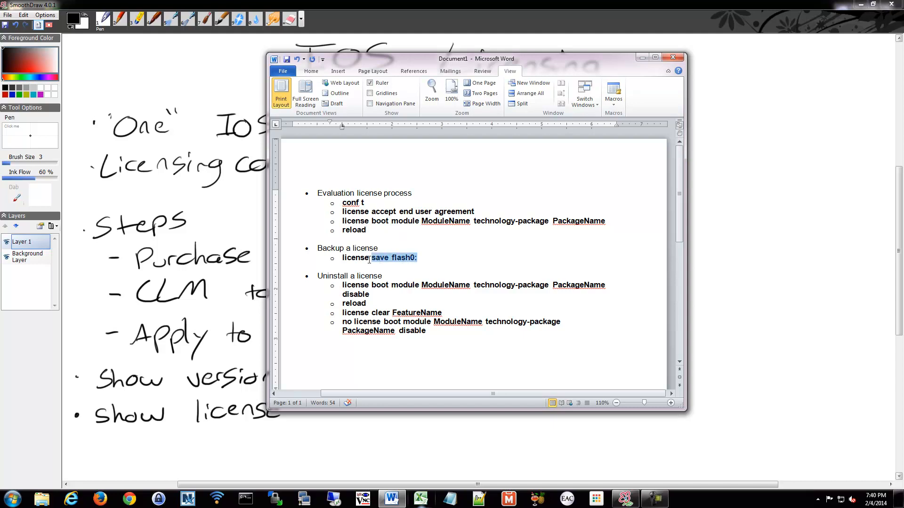
left_click(434, 258)
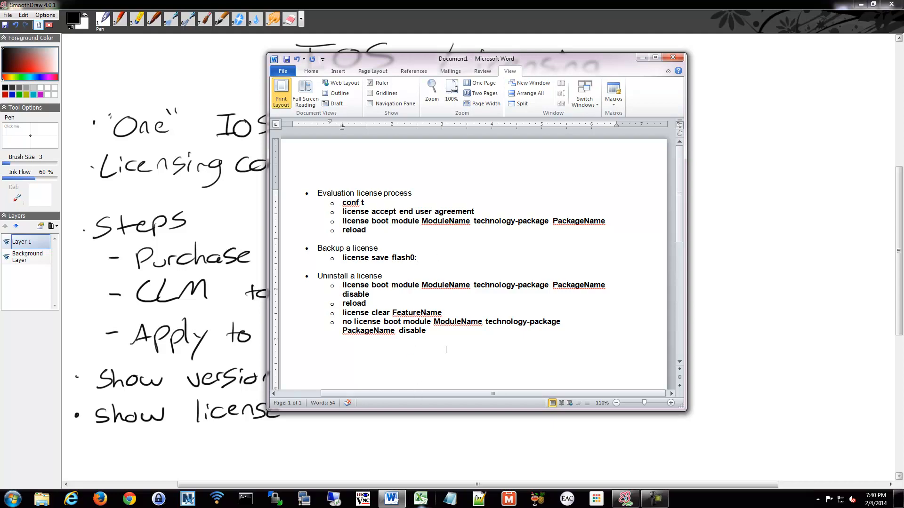
mouse_move(409, 286)
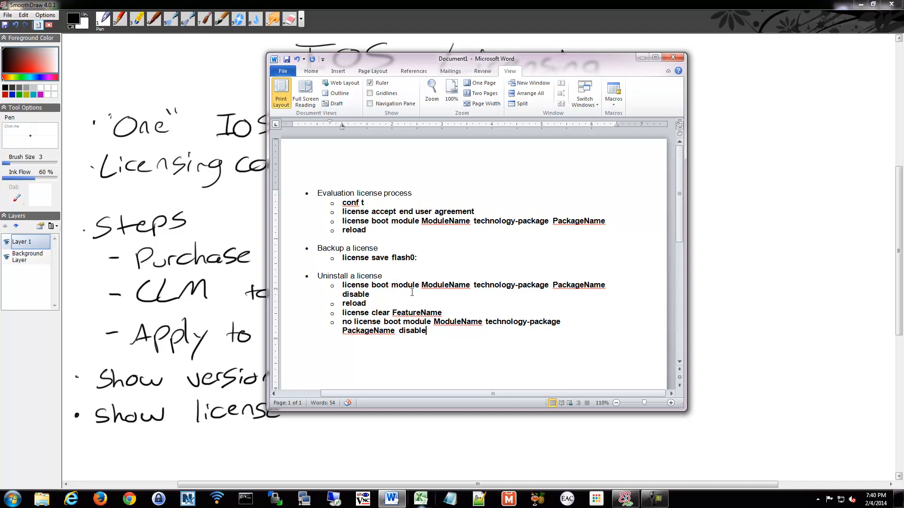
double_click(416, 313)
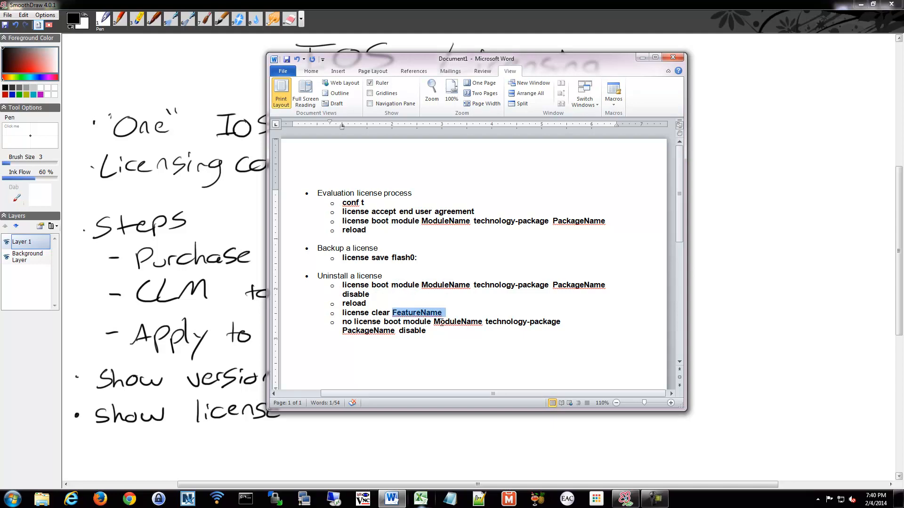